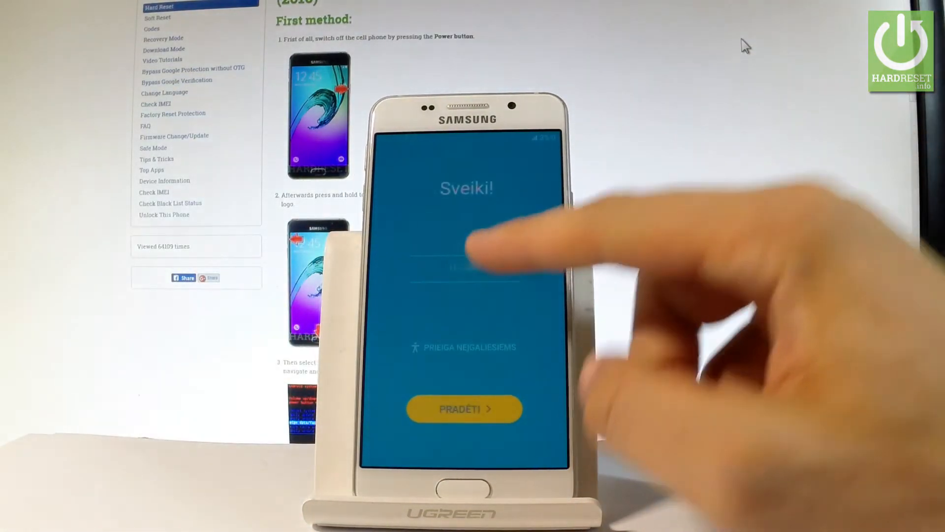
Step: Start setup and connect to the open HardReset.info Wi-Fi network
left_click(465, 268)
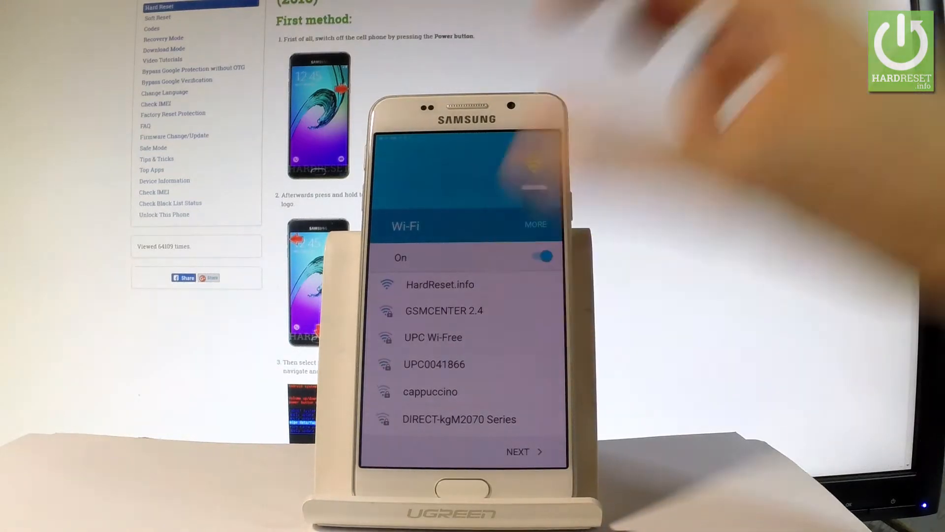
left_click(440, 283)
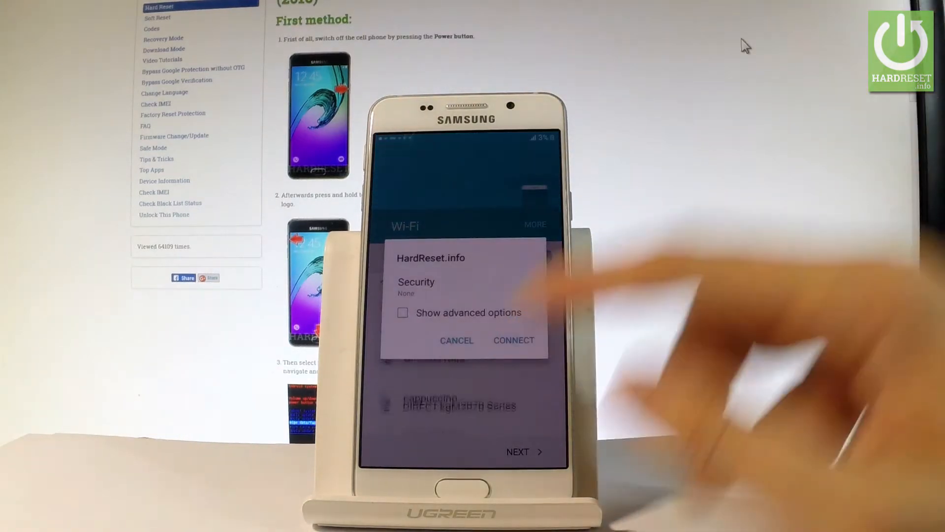
left_click(513, 340)
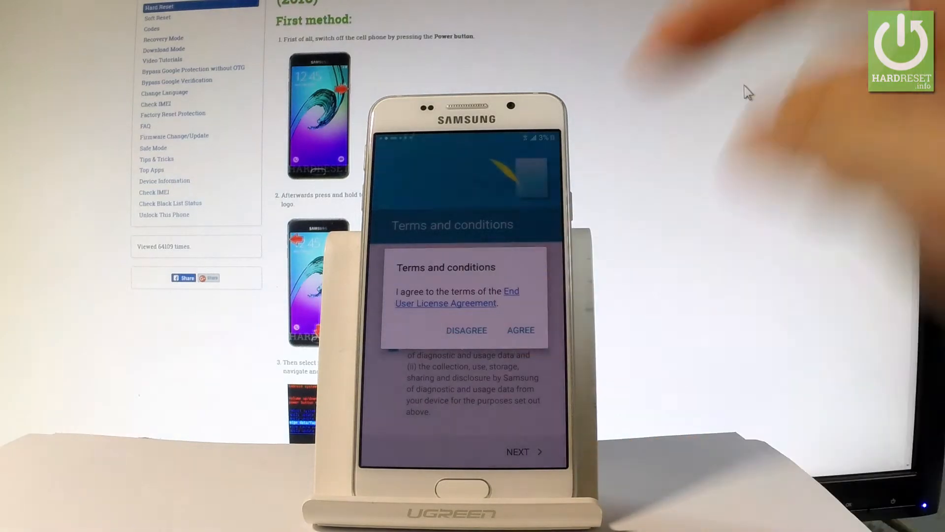
Step: Agree to the terms, choose No thanks to copying another device, and accept Google's security checks
left_click(519, 330)
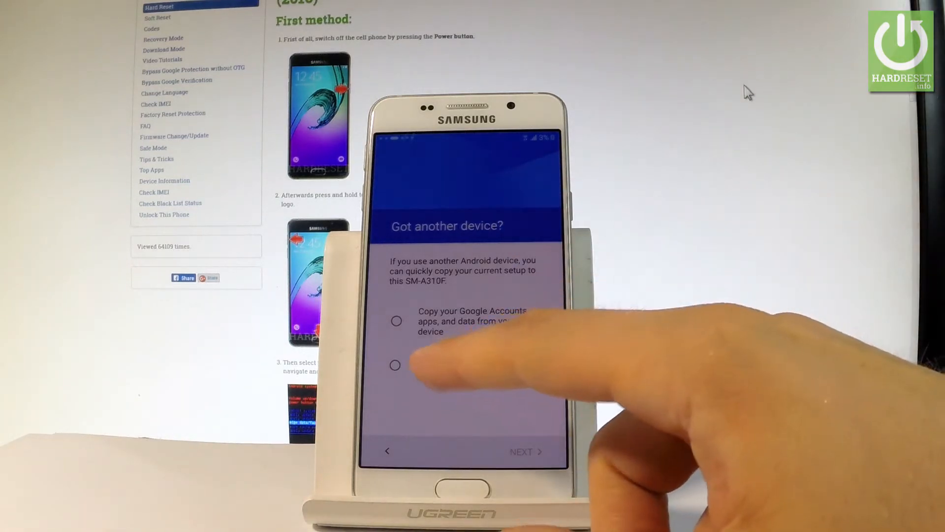
left_click(395, 364)
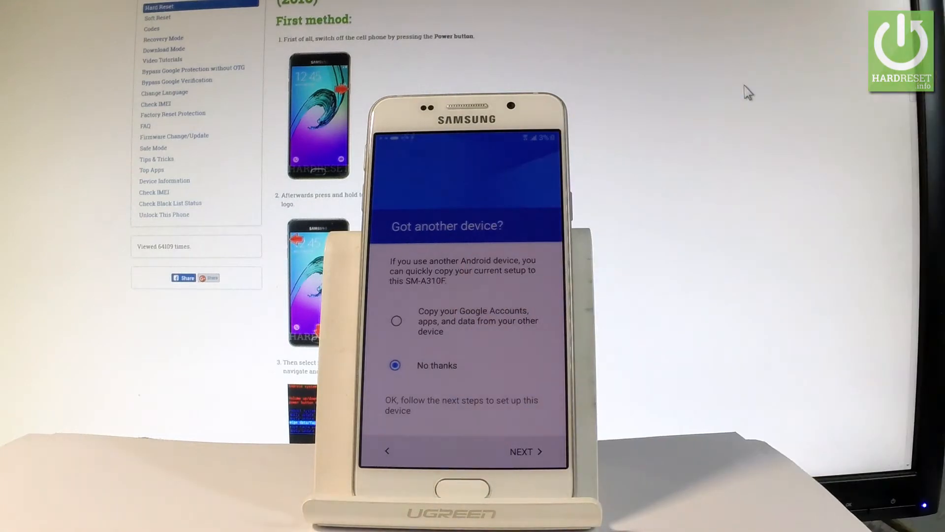
left_click(520, 451)
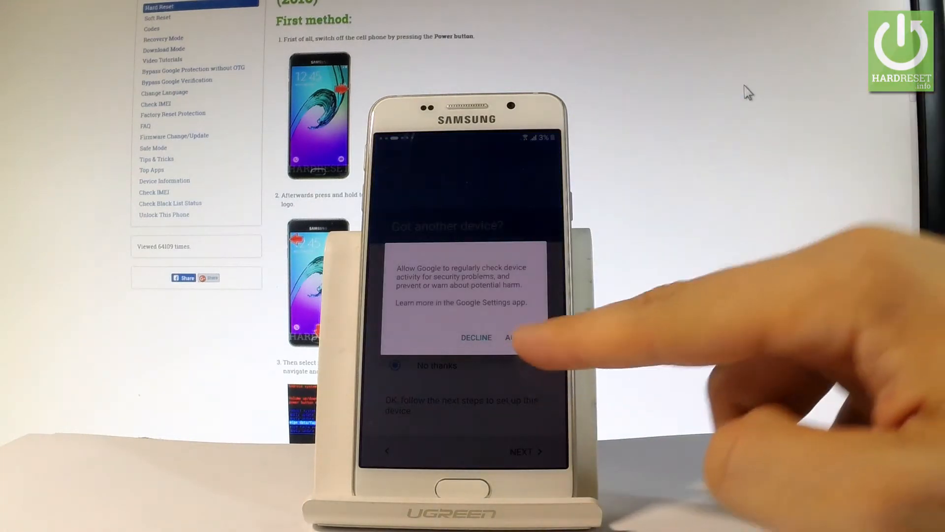
left_click(510, 337)
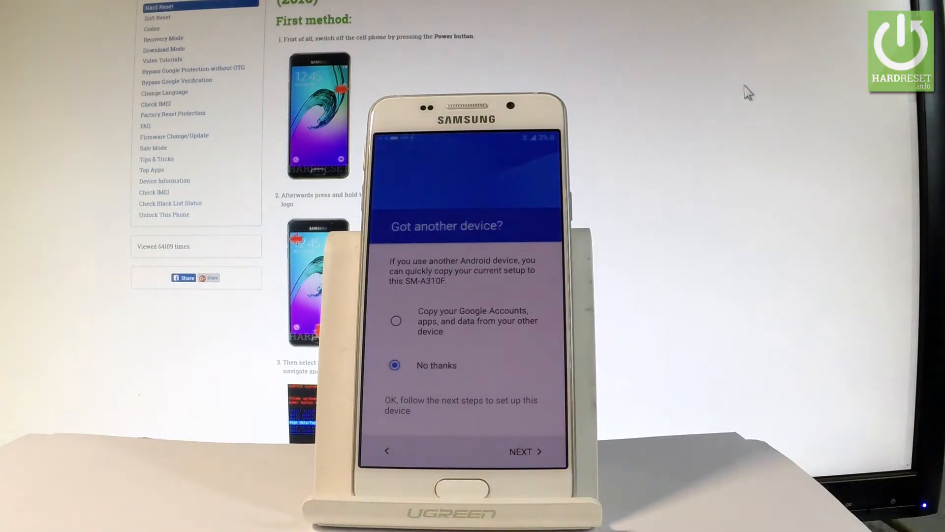
left_click(521, 452)
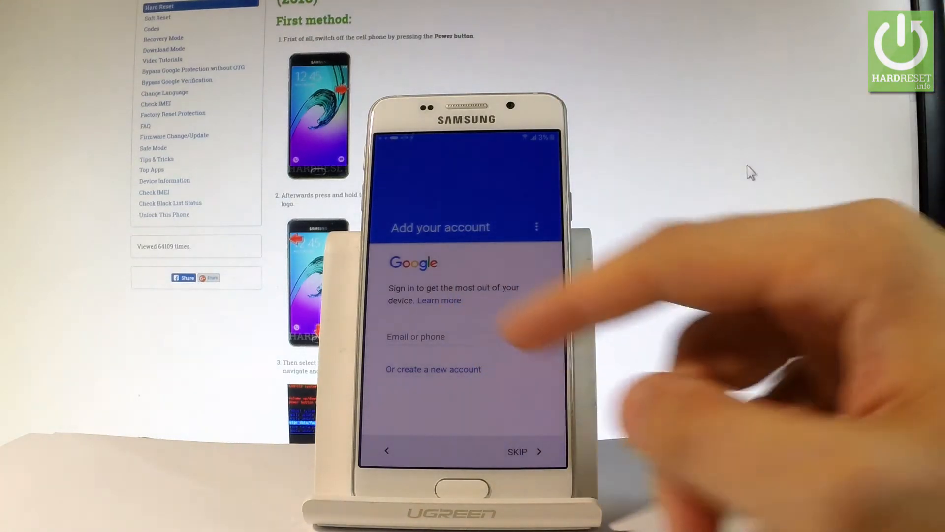
Step: Enter the Gmail address 'hardreset' and submit it for Google sign-in
left_click(416, 337)
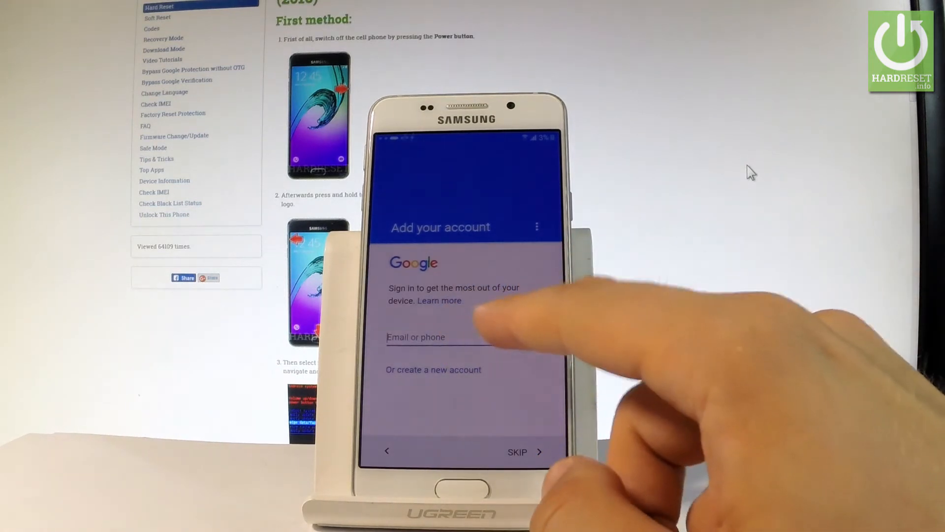
left_click(434, 337)
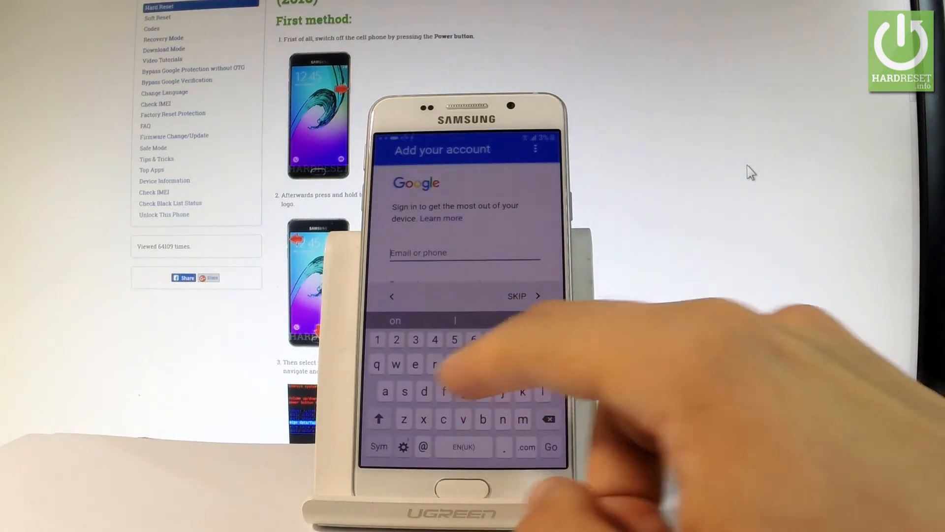
type("hardr")
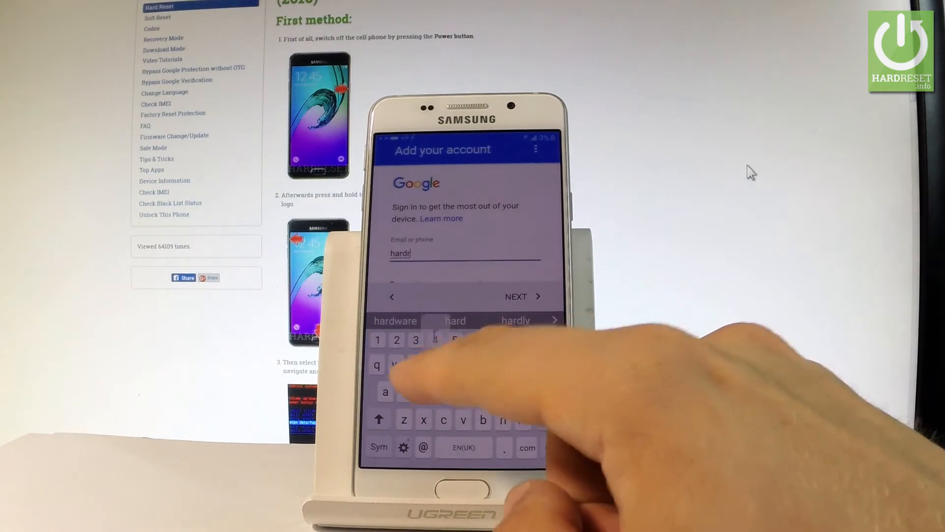
type("esetinfo1")
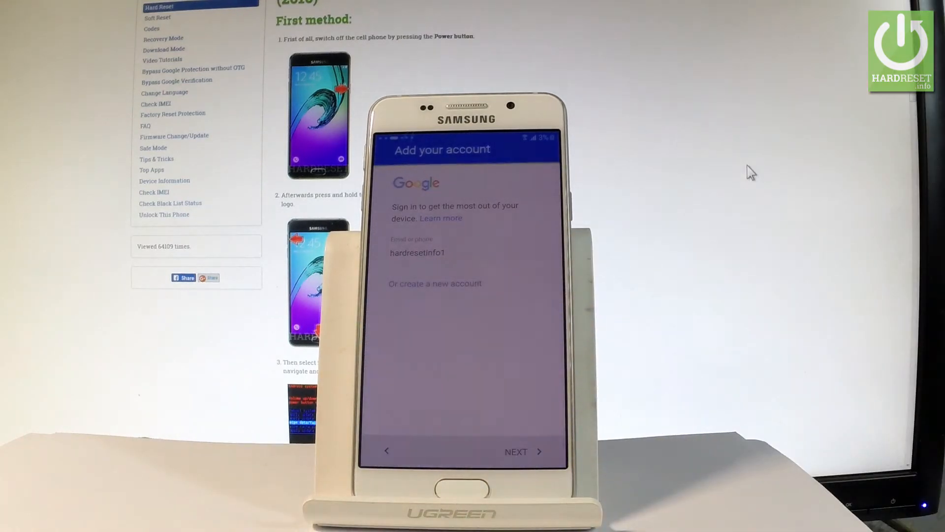
left_click(515, 452)
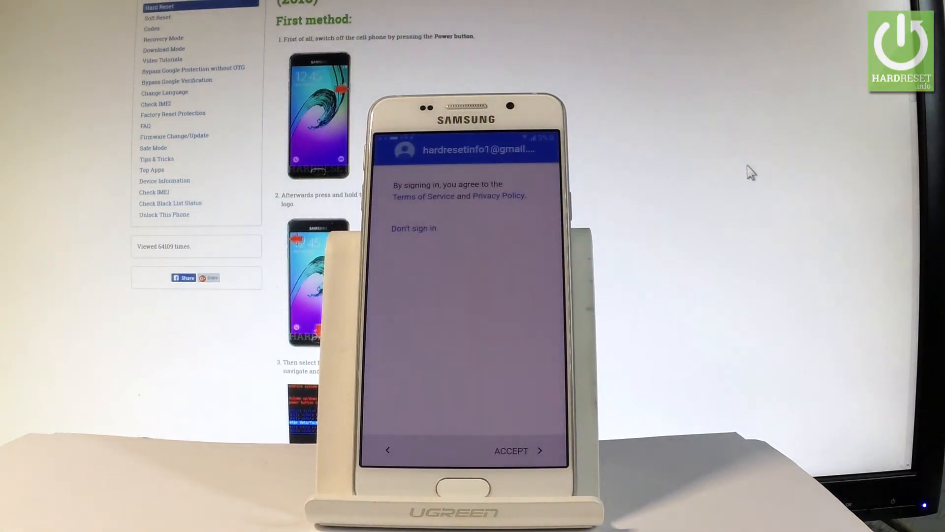
Step: Accept Google's terms of service after the password is entered
left_click(511, 450)
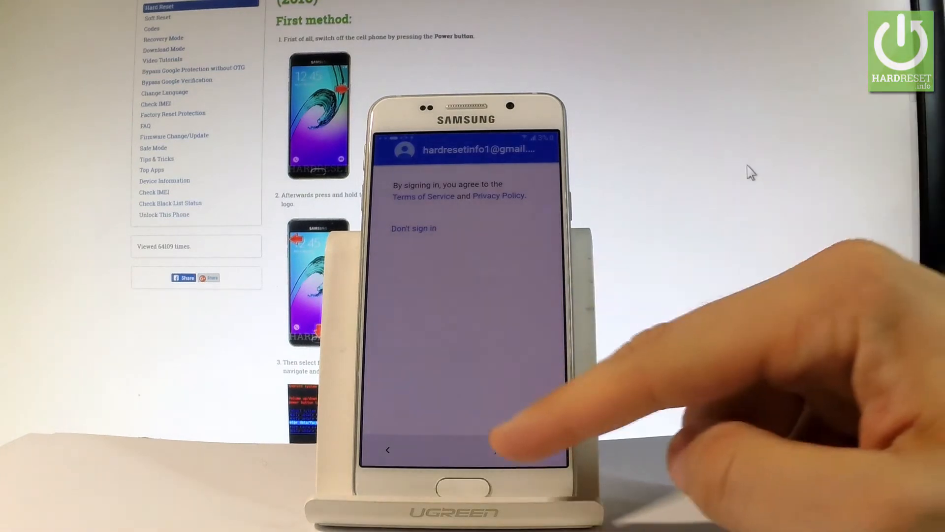
left_click(495, 434)
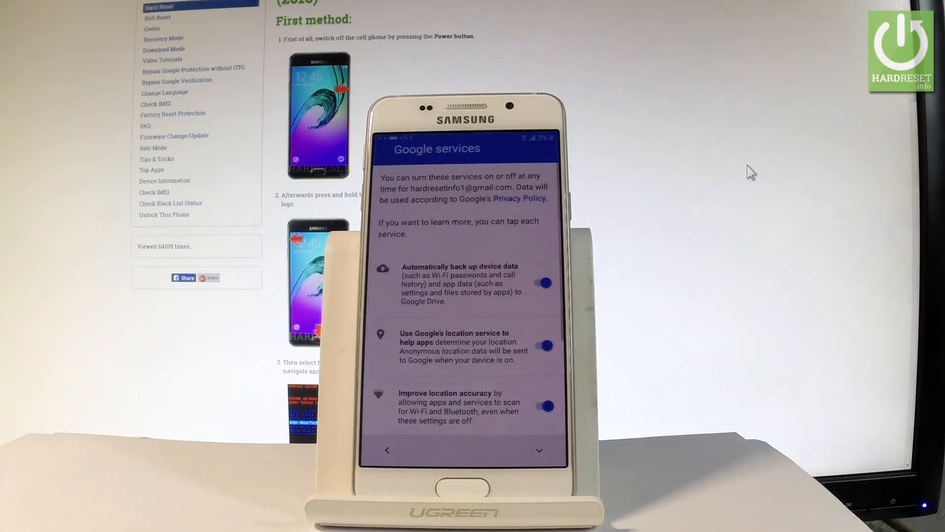
Step: Leave Google backup, location and diagnostics toggles on and continue
scroll("down", 3)
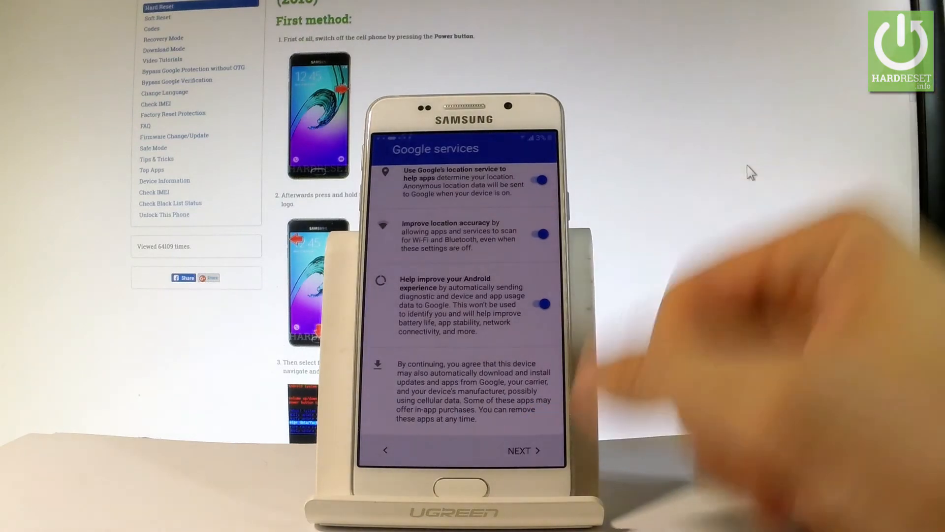
left_click(524, 450)
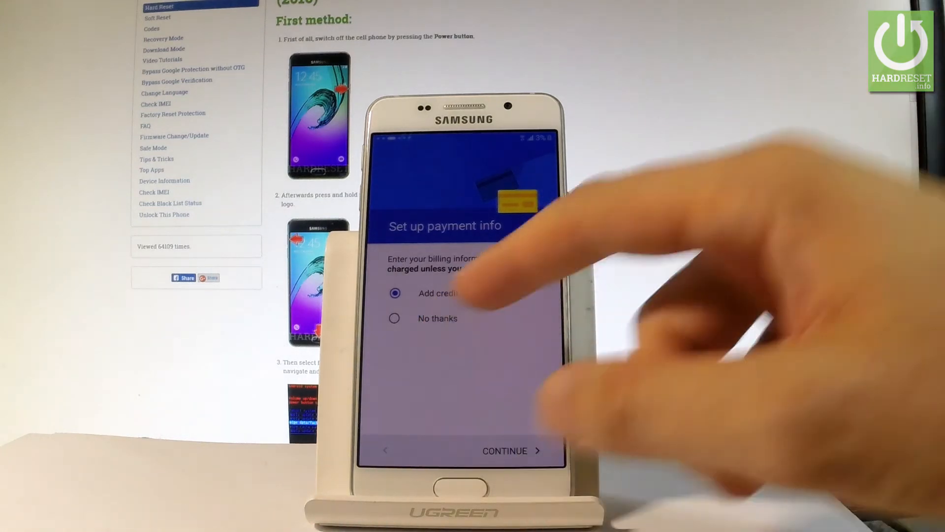
Step: Continue past payment info and accept the suggested date and time
left_click(504, 450)
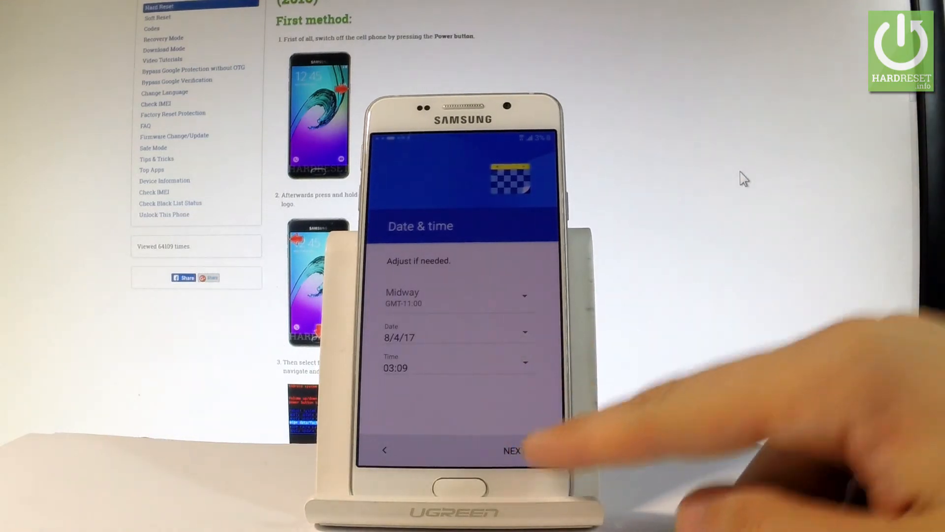
left_click(511, 450)
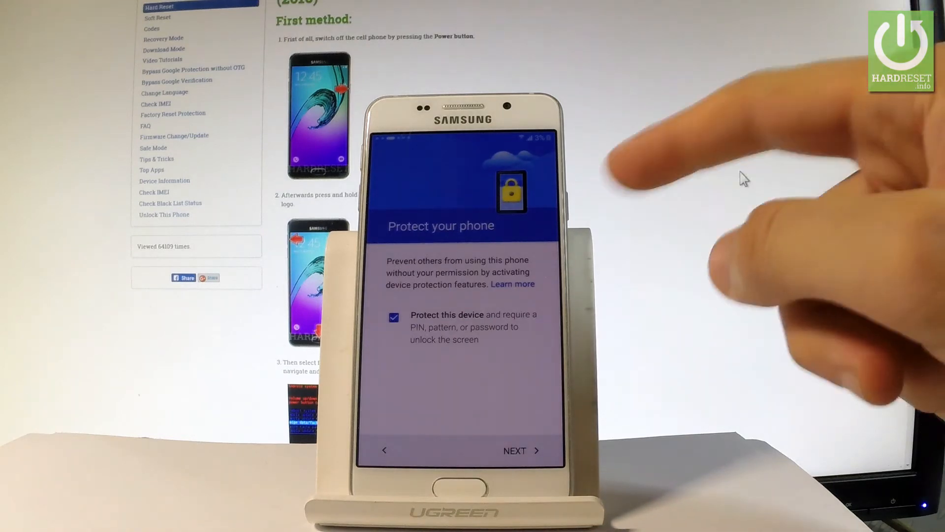
Step: Uncheck Protect this device and skip the screen lock despite the warning
left_click(393, 317)
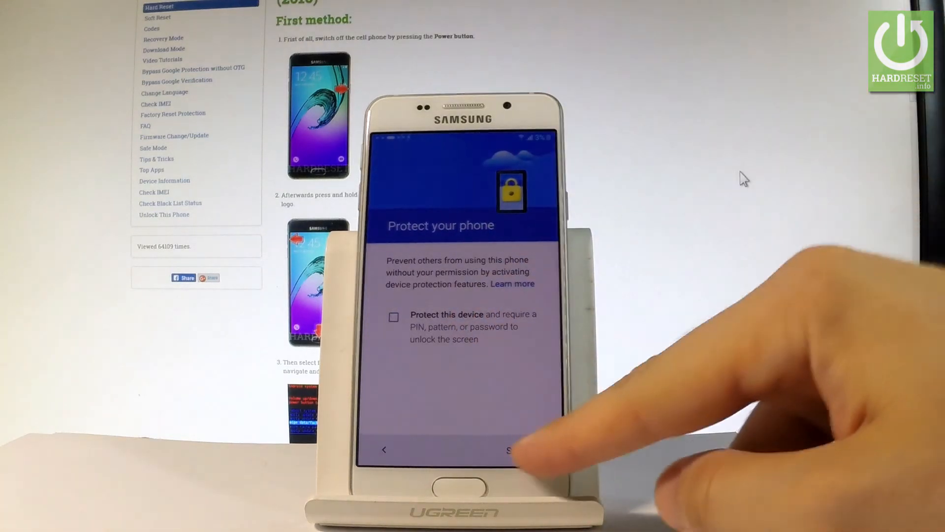
left_click(512, 450)
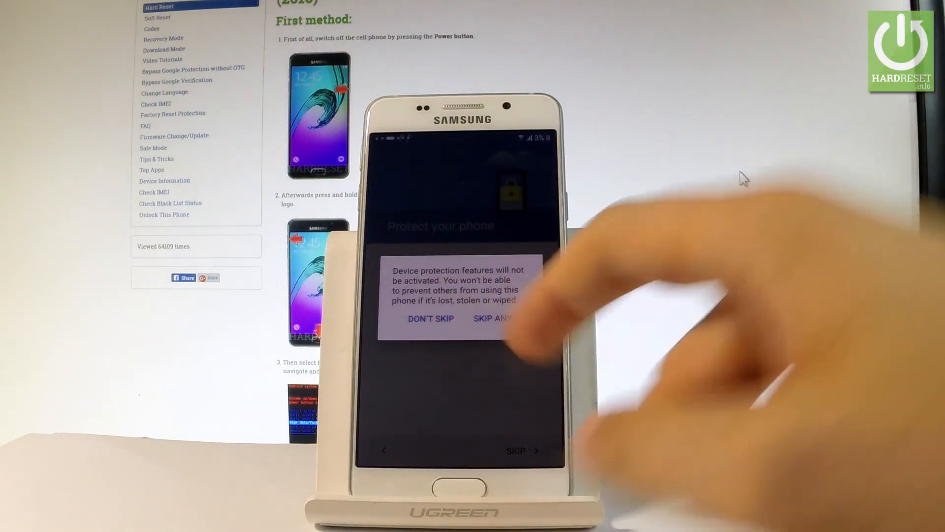
left_click(494, 318)
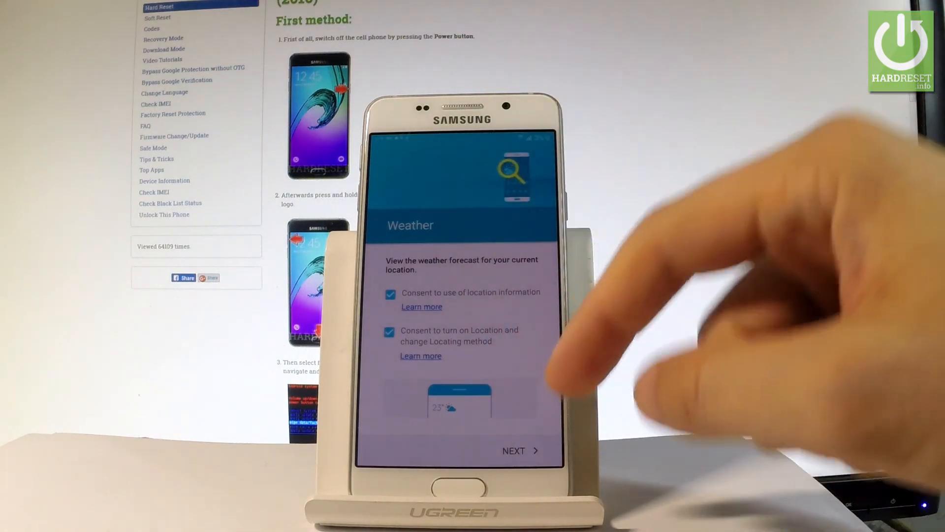
mouse_move(742, 179)
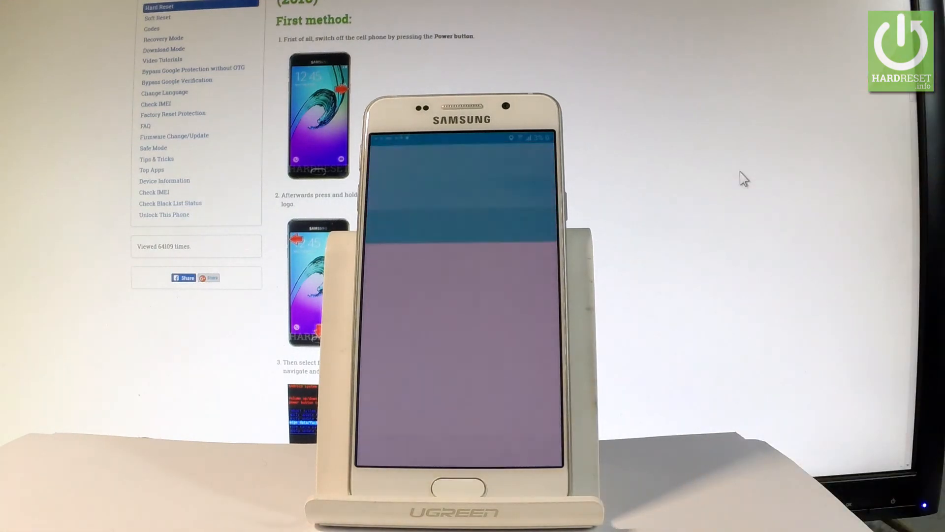
Step: Finish on the My KNOX screen without installing it, landing on the home screen
left_click(482, 434)
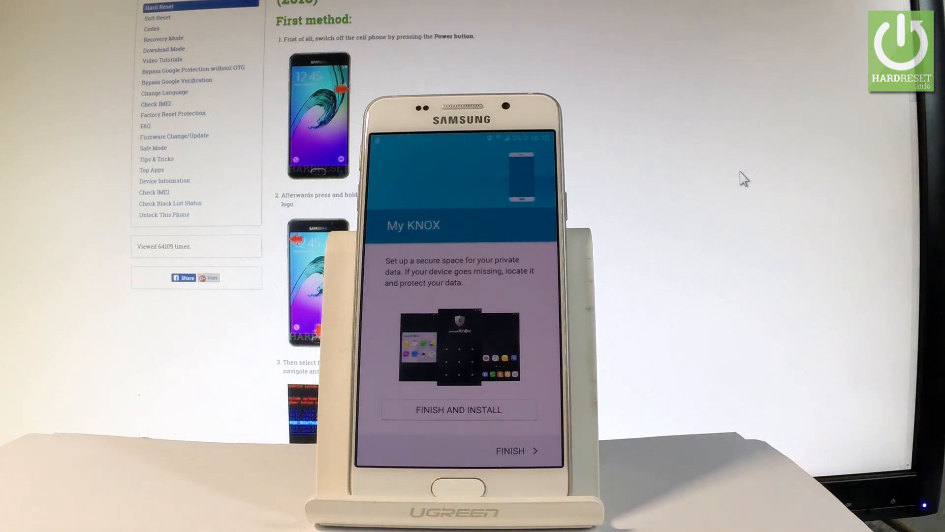
left_click(516, 450)
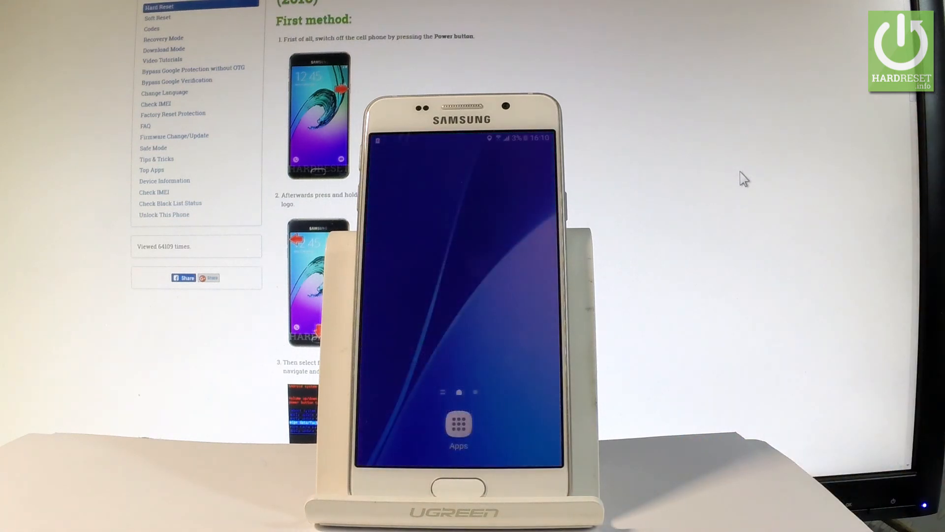